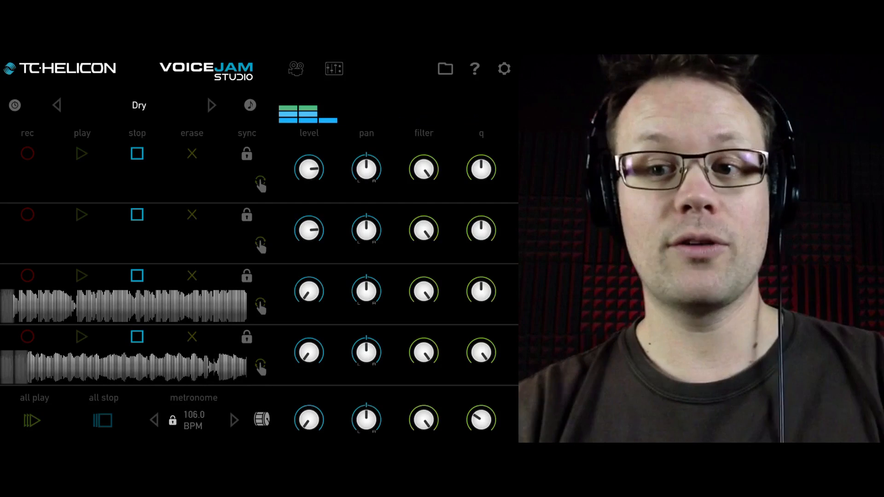
Start playback of track 4's recorded loop
click(32, 420)
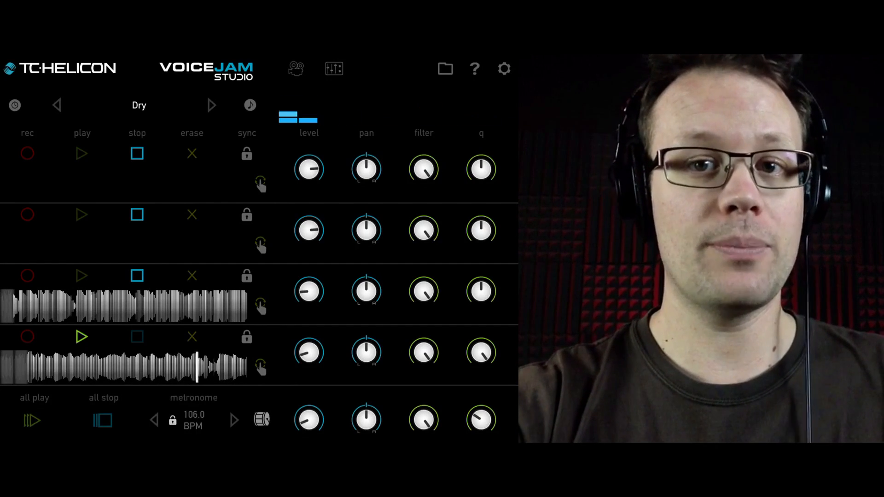
Unlock and relock track 3's sync, then stop track 4's loop
click(82, 276)
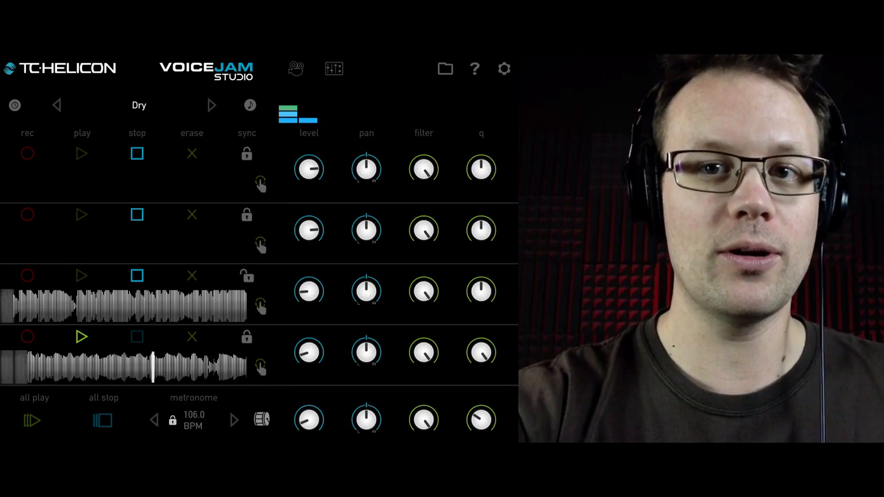
click(82, 275)
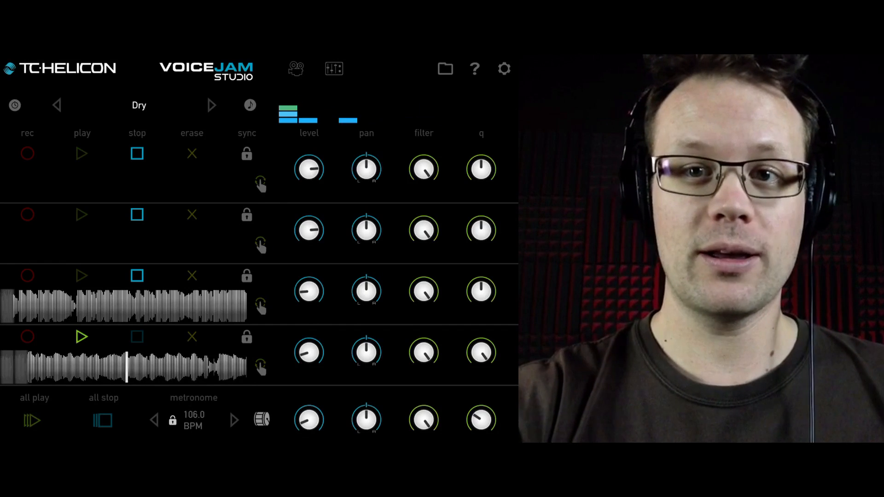
click(82, 276)
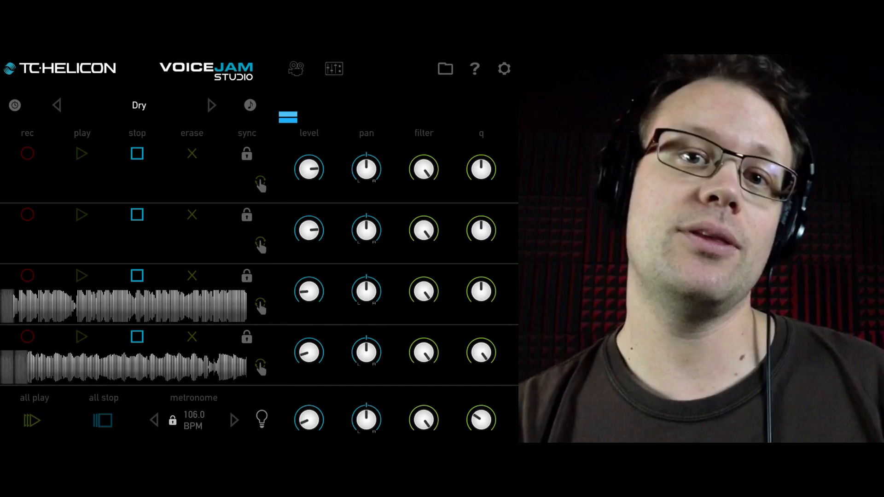
Cycle track 3's playback mode icon to the next mode
click(299, 115)
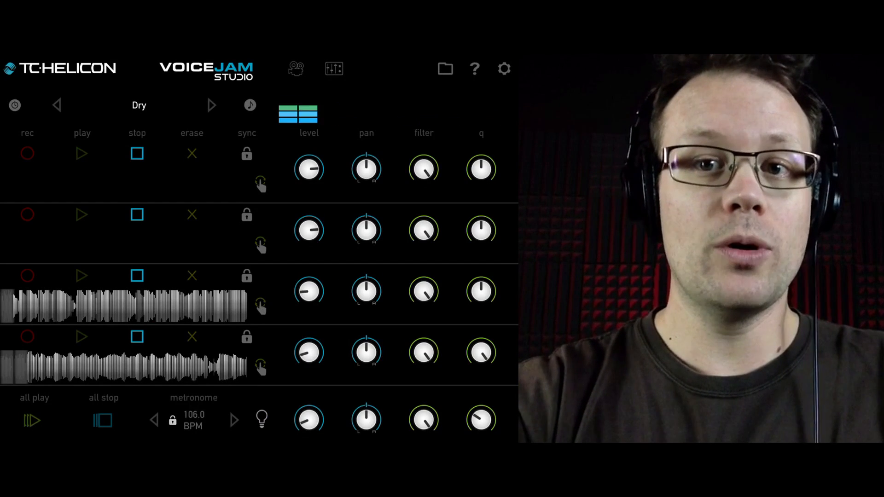
click(82, 276)
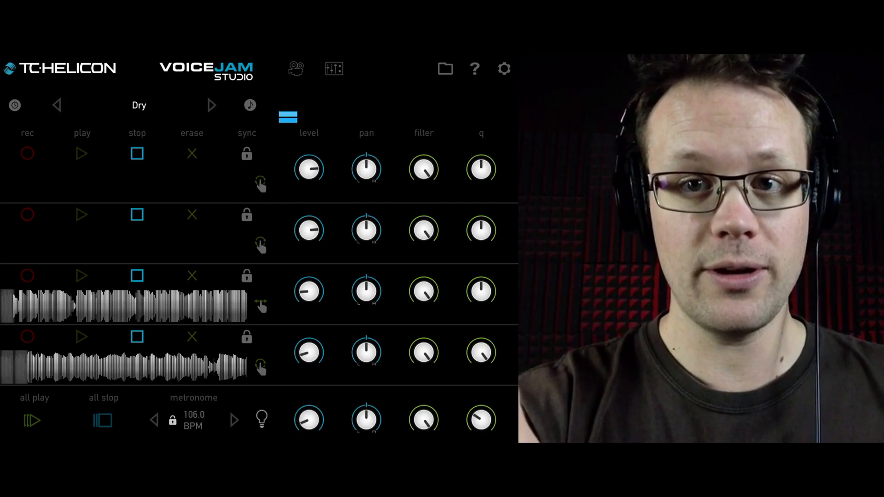
click(82, 276)
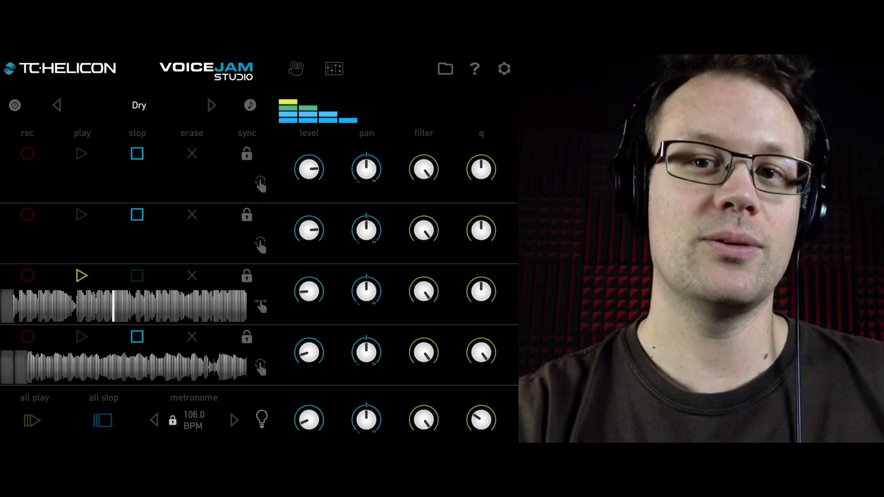
click(82, 337)
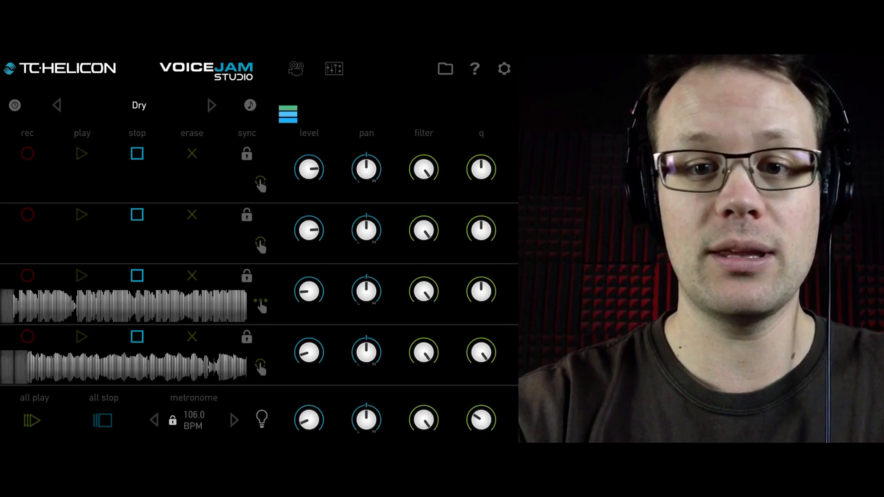
Switch track 3's sync lock to unlocked so it plays freely
click(31, 420)
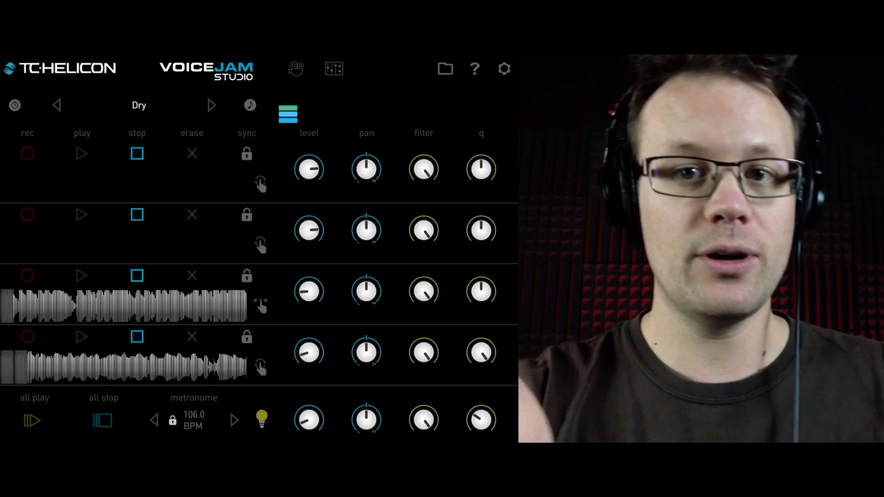
click(82, 276)
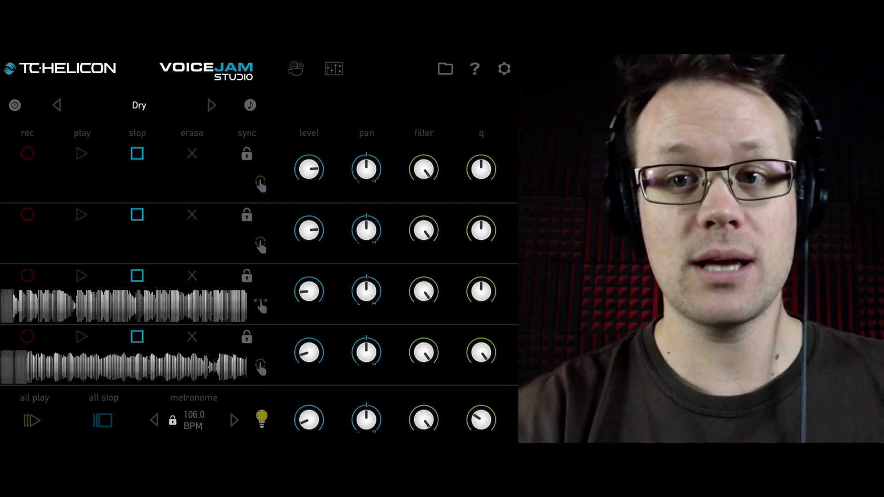
click(81, 276)
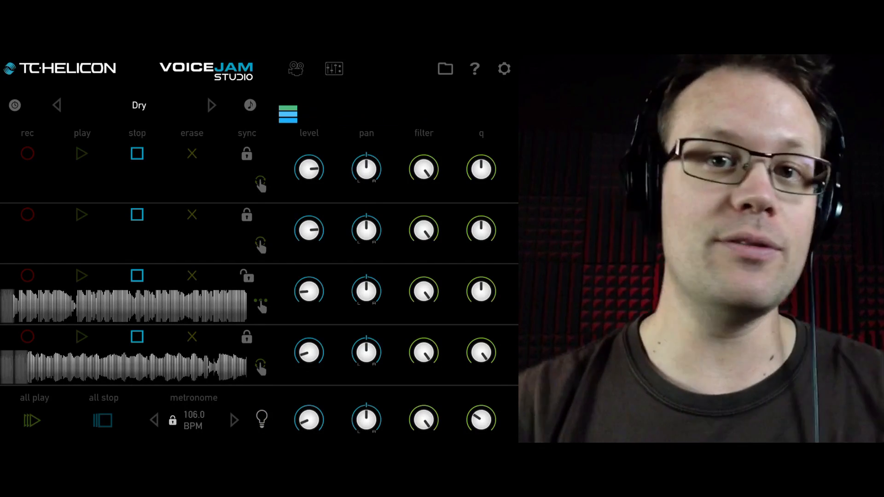
click(287, 113)
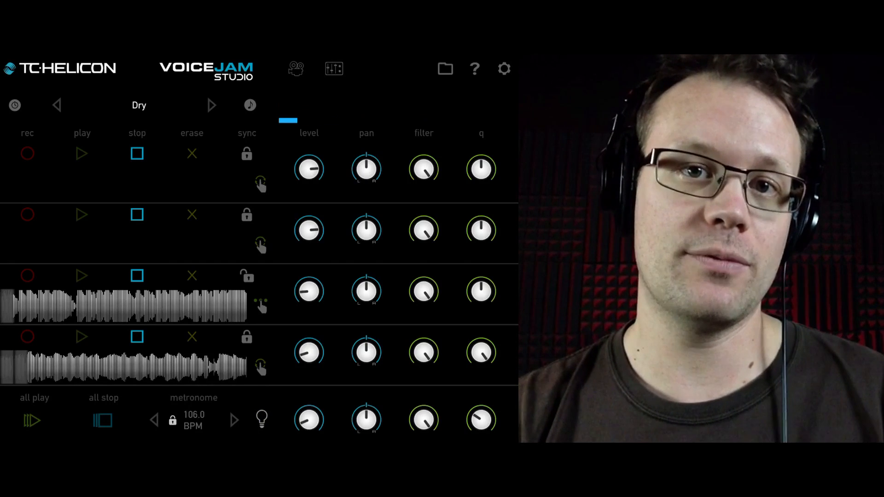